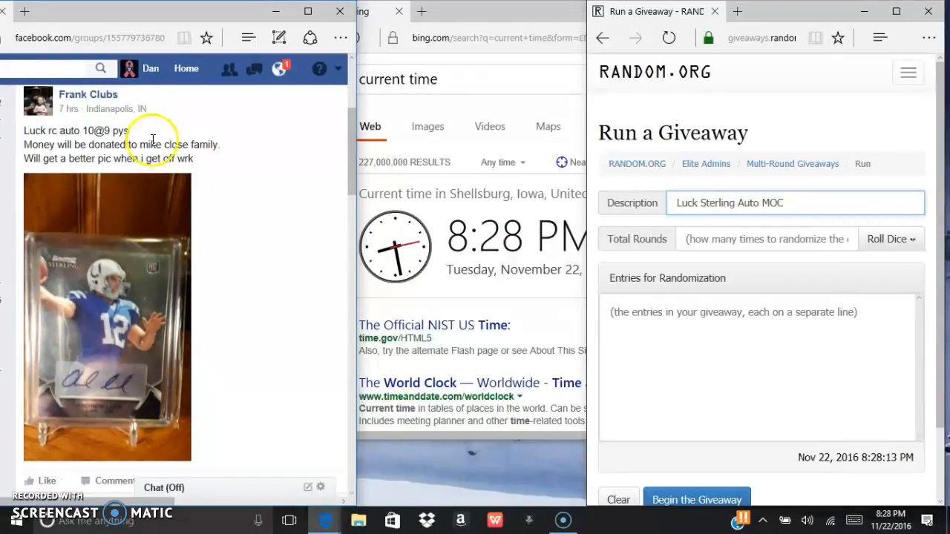
Copy the ten numbered entrant names from the Facebook comment into the Entries for Randomization box
double_click(163, 145)
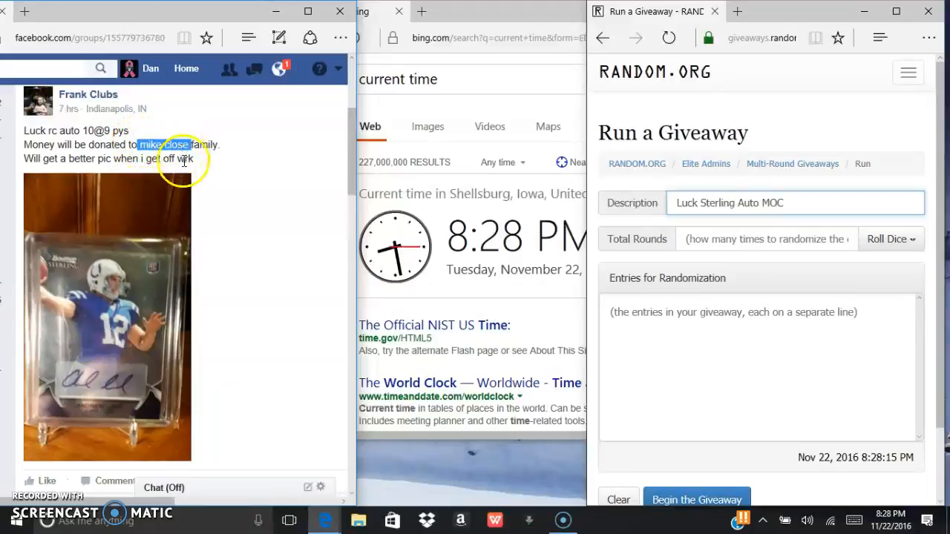
scroll("down", 3)
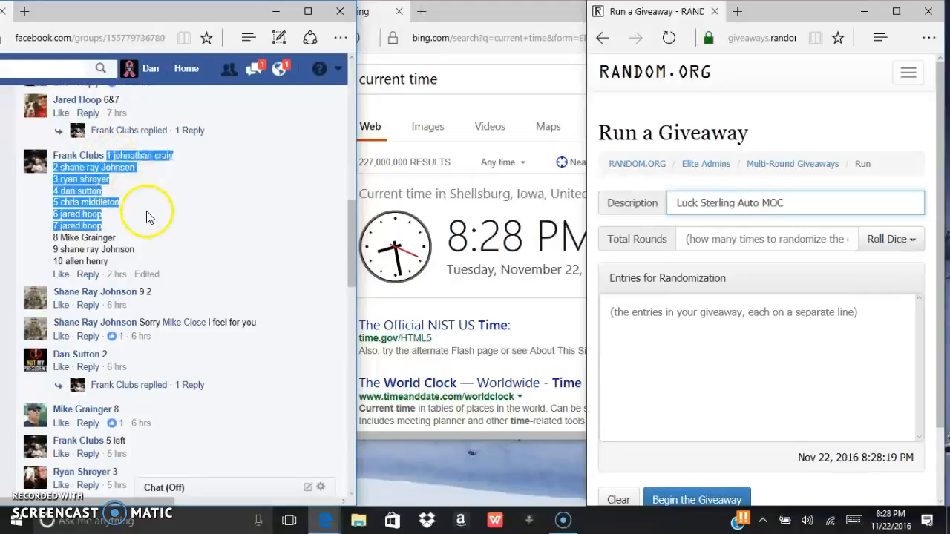
left_click_drag(148, 215, 186, 264)
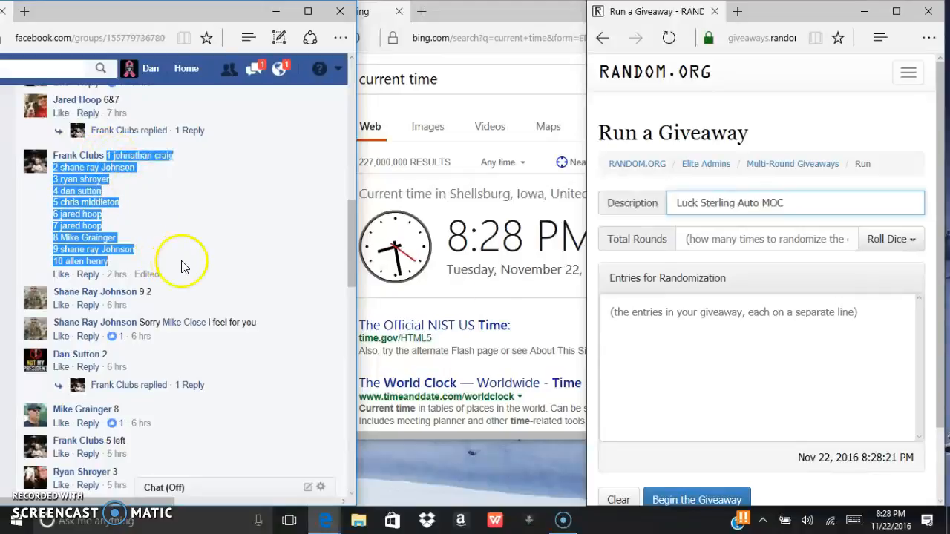
left_click(757, 368)
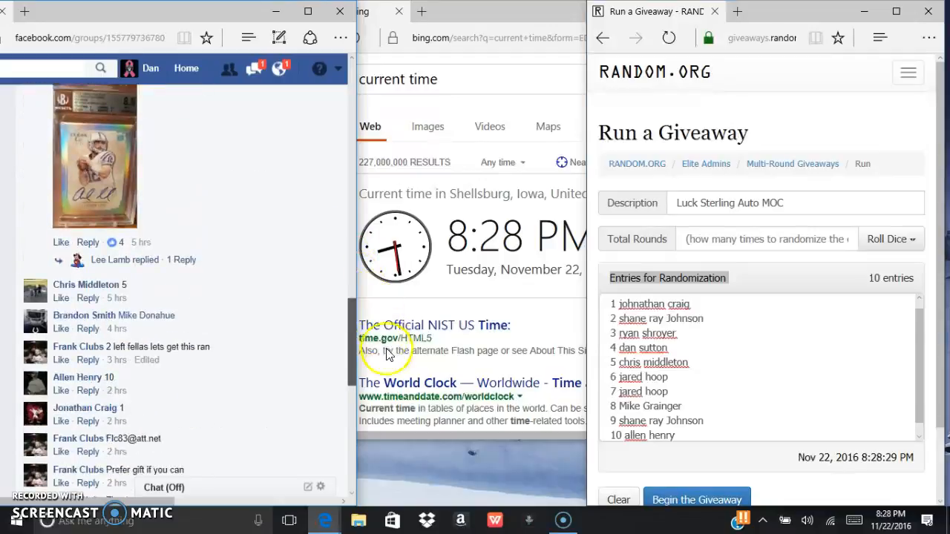
Post a 'Live!' comment in the Facebook thread and check the current time
scroll("down", 3)
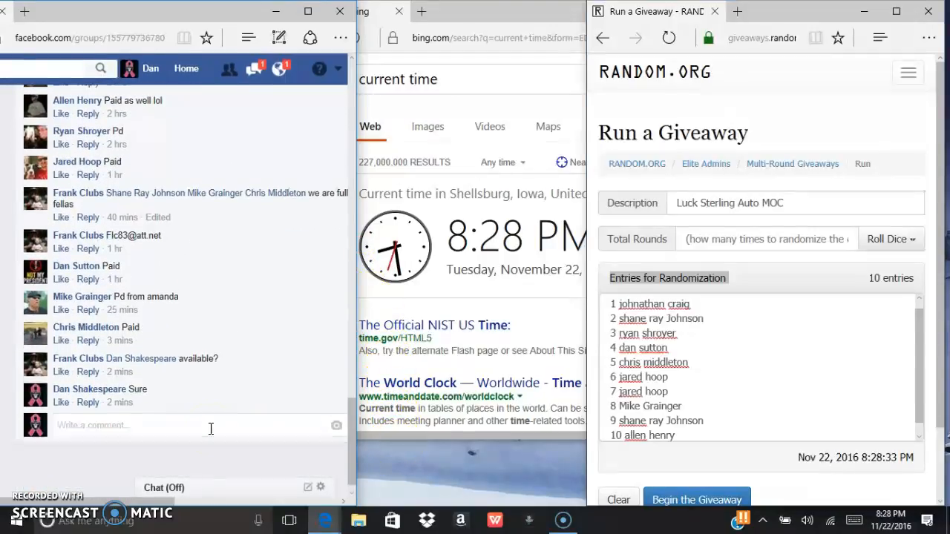
type("Live!")
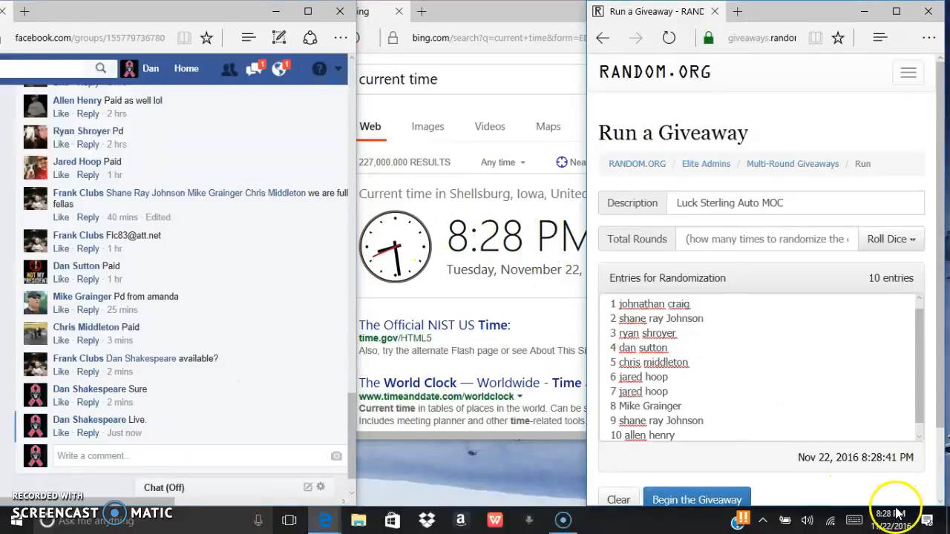
left_click(893, 520)
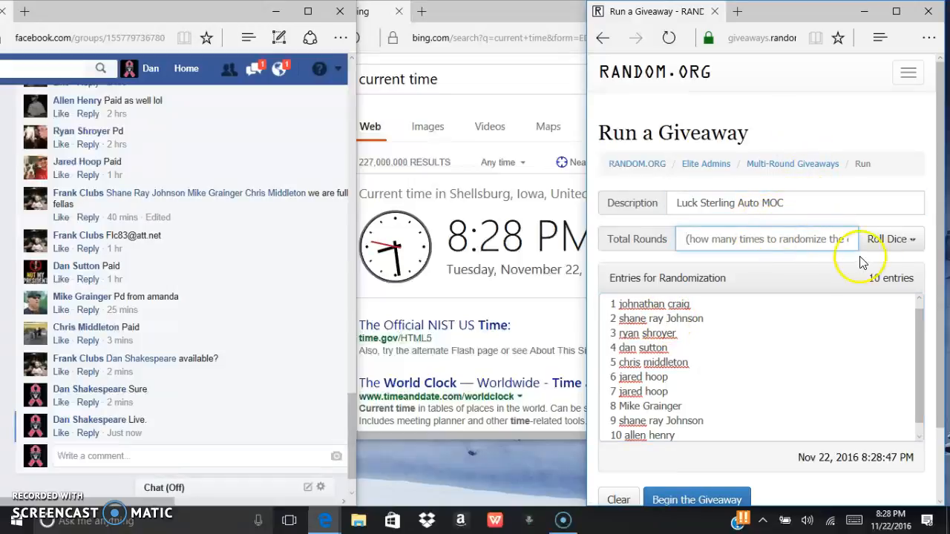
Roll dice for 10 total rounds and begin the giveaway to produce Round #1
left_click(890, 237)
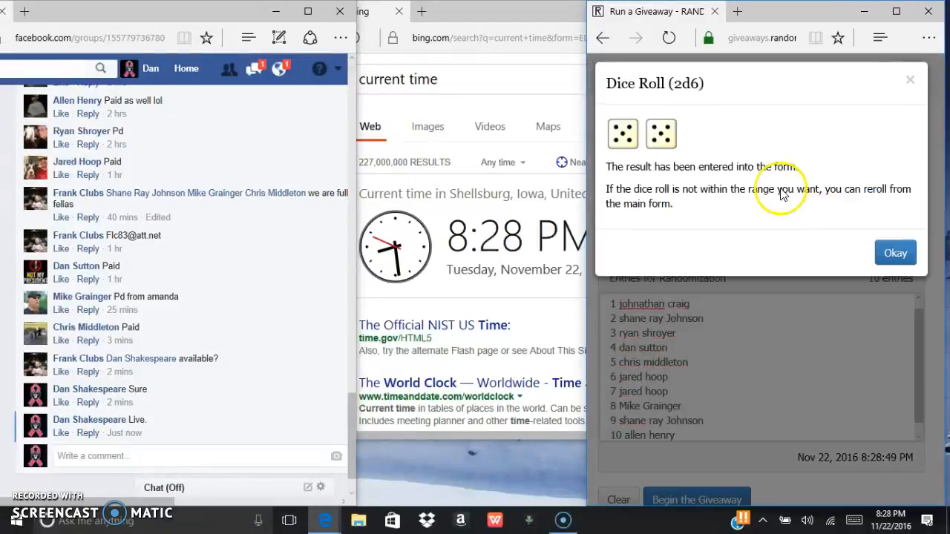
left_click(894, 252)
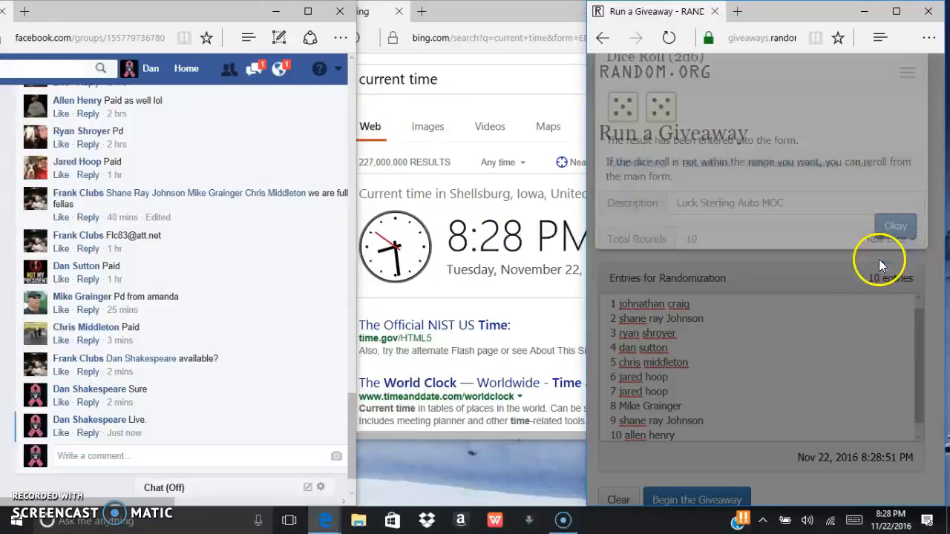
left_click(893, 226)
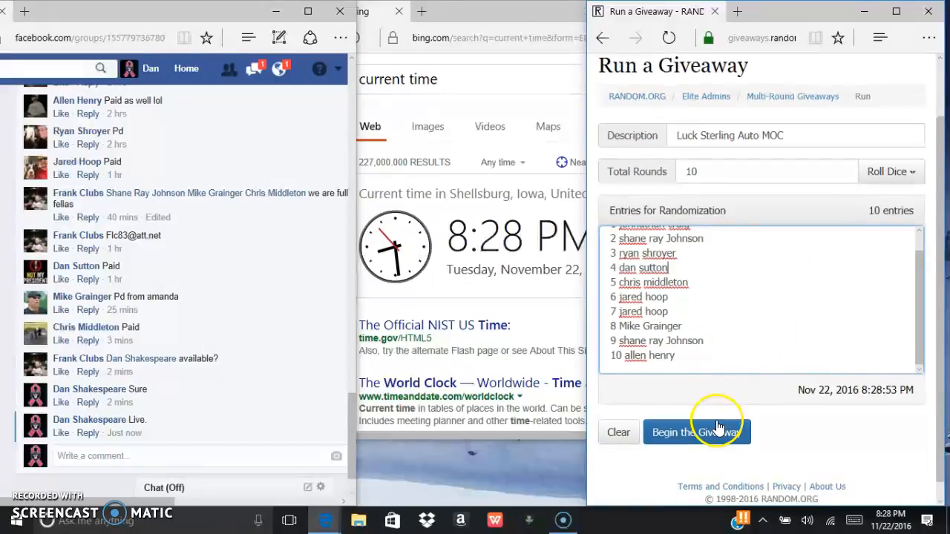
left_click(696, 432)
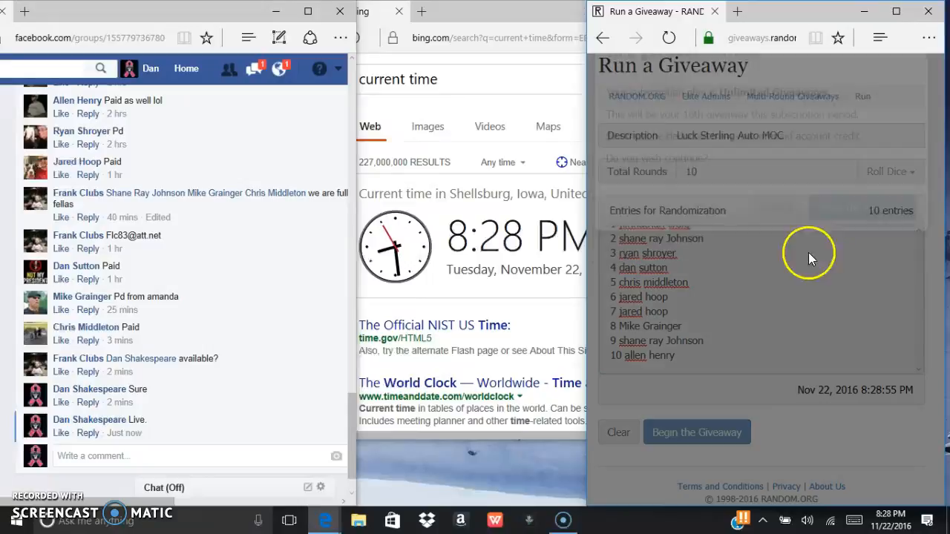
left_click(696, 432)
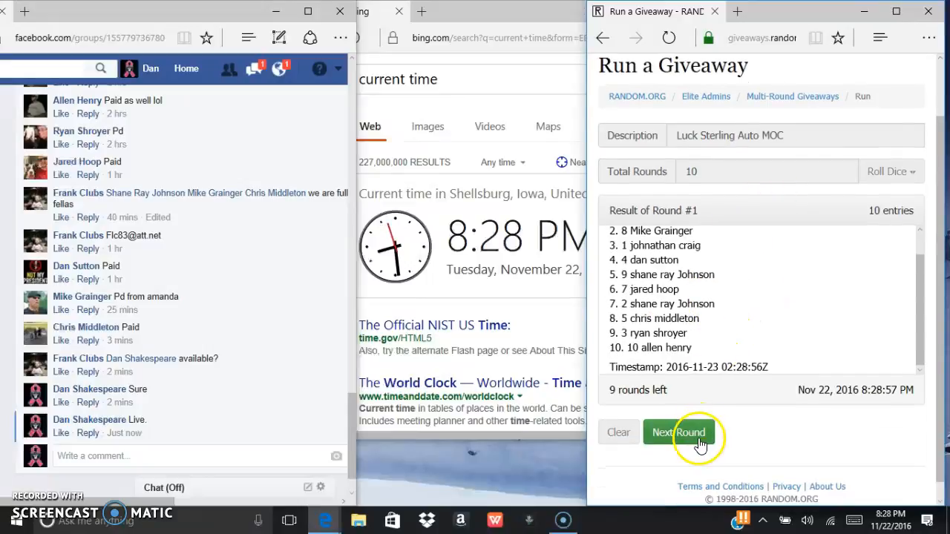
Run rounds 2 through 9 of the randomization
left_click(678, 432)
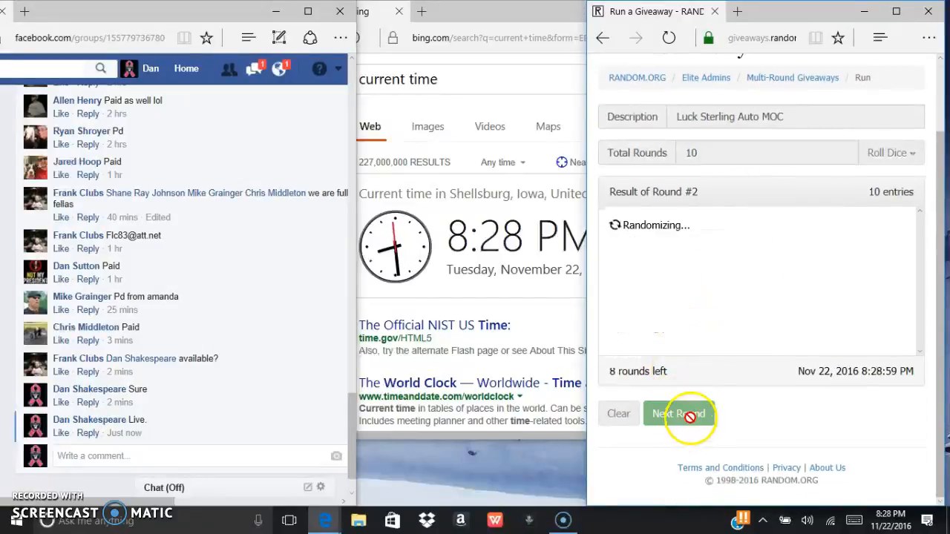
left_click(678, 412)
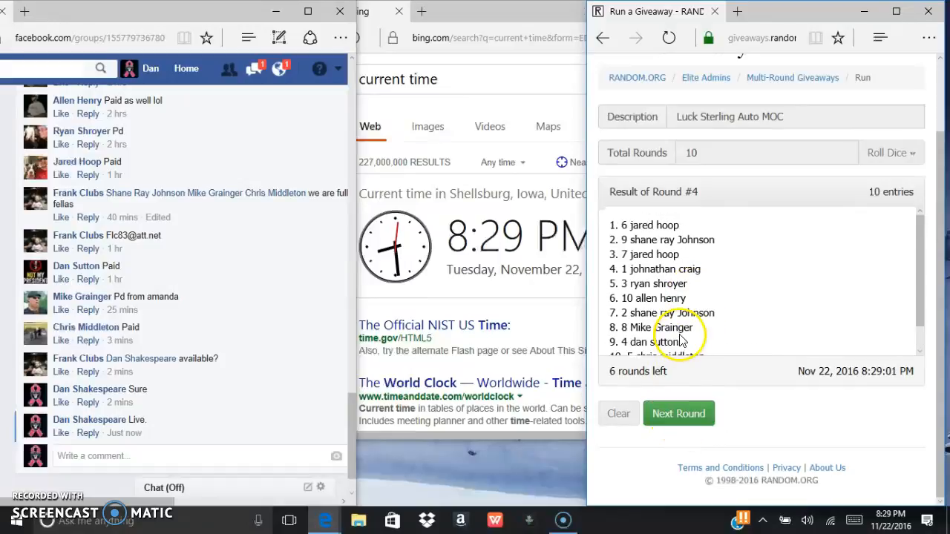
left_click(676, 412)
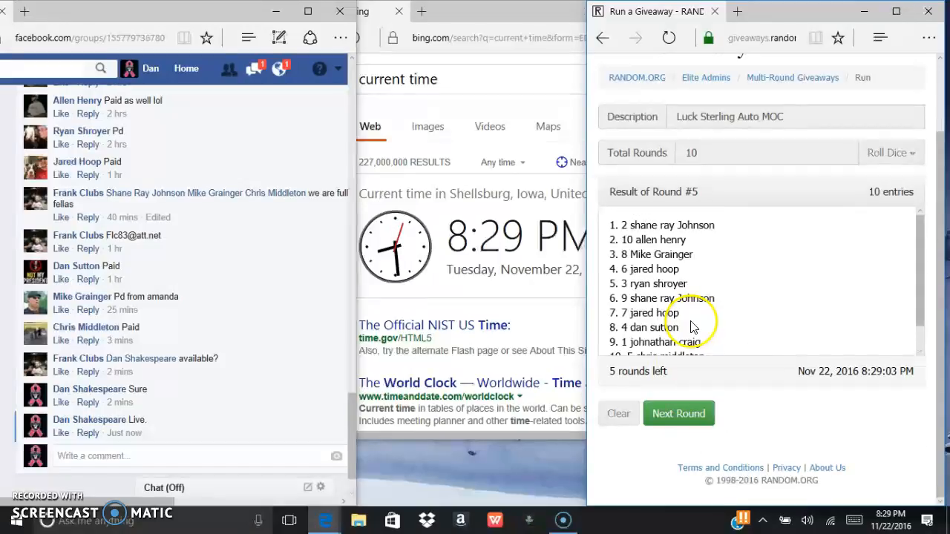
left_click(676, 412)
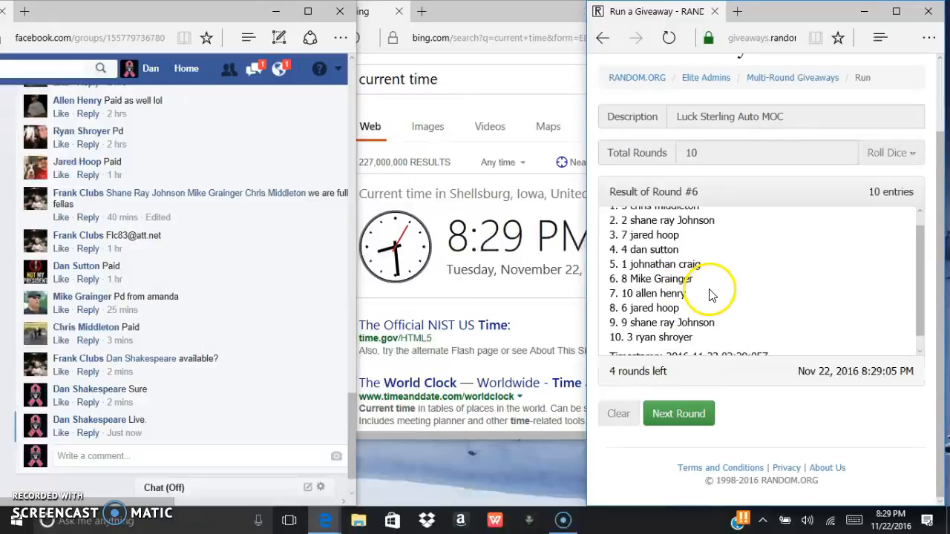
left_click(676, 412)
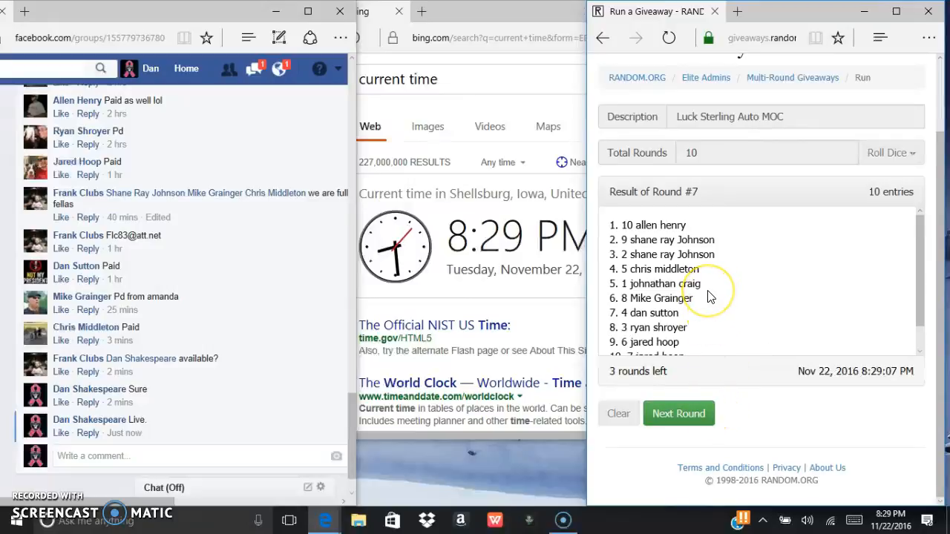
left_click(676, 412)
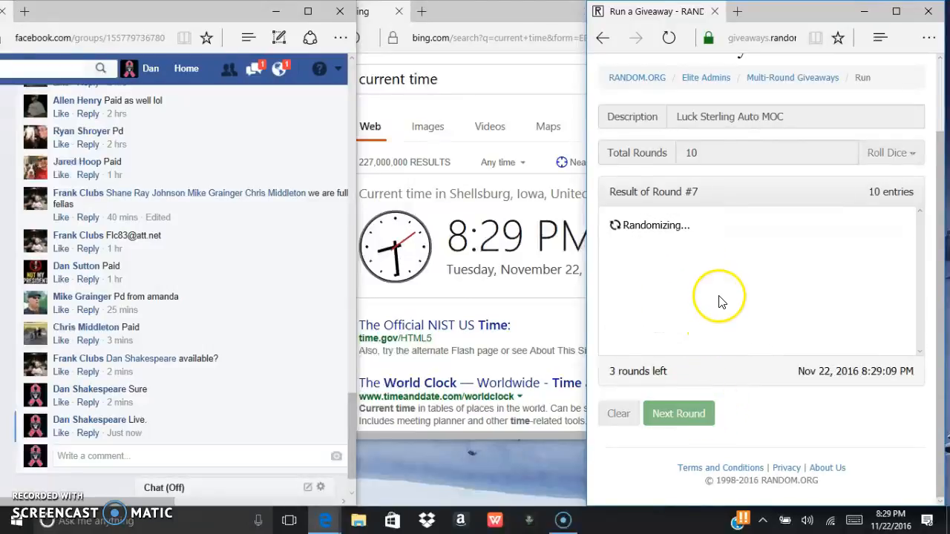
left_click(676, 413)
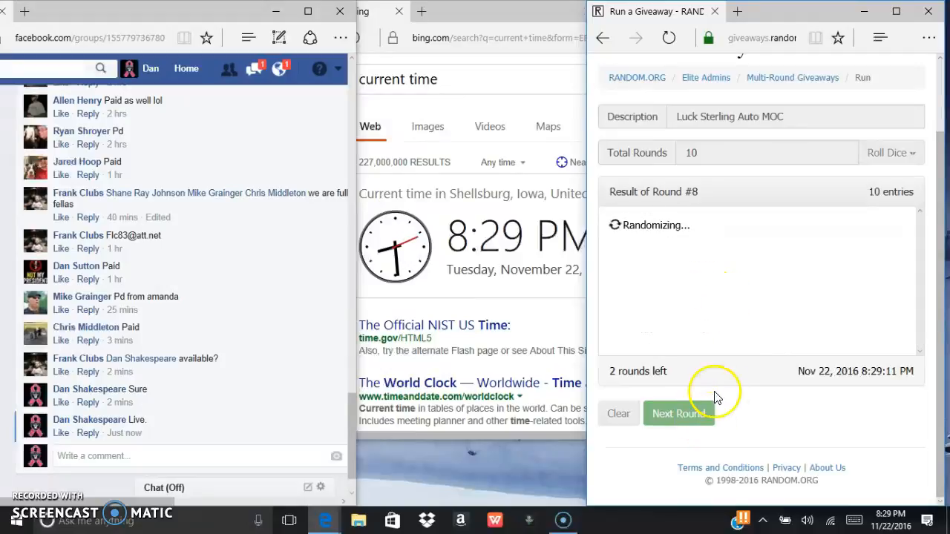
left_click(679, 412)
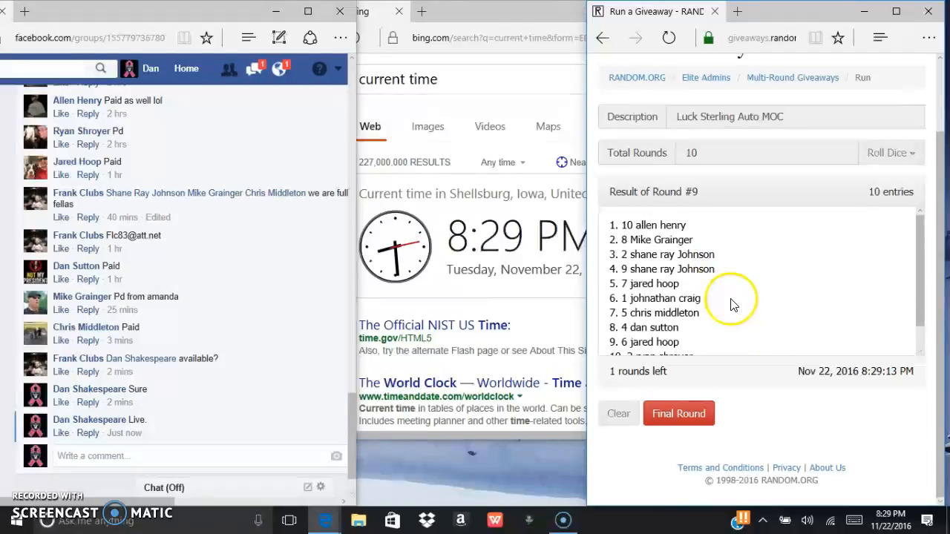
scroll("down", 3)
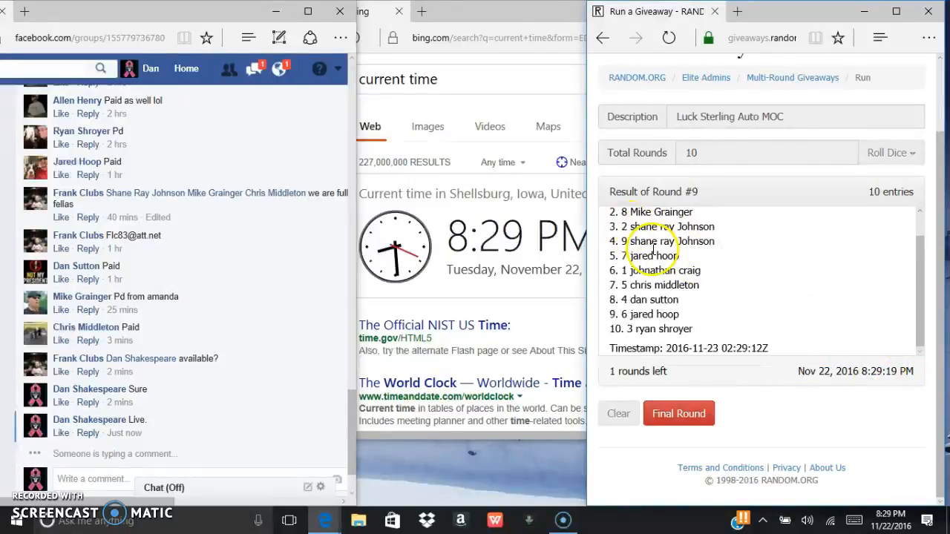
left_click(678, 412)
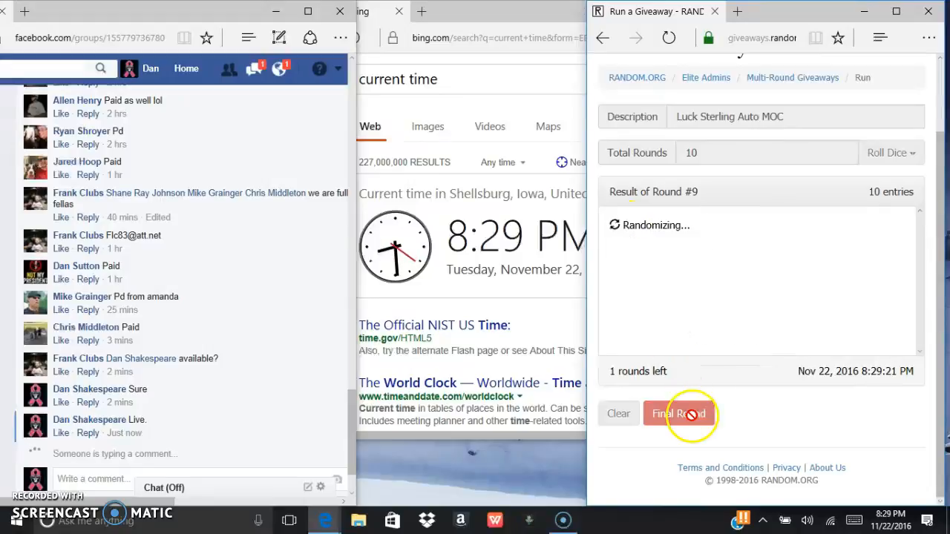
left_click(678, 413)
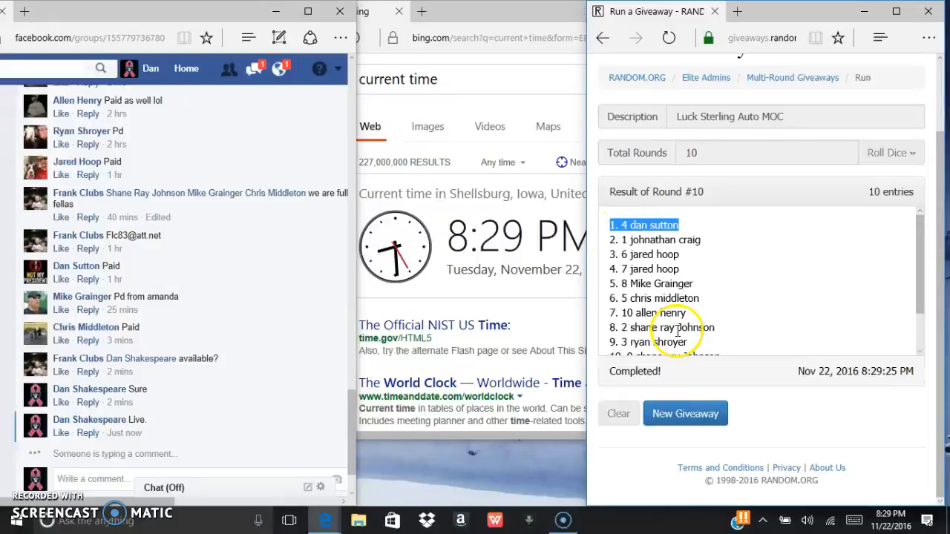
Reveal the final timestamp and verification code, post a 'Done.' comment and check the time
scroll("down", 3)
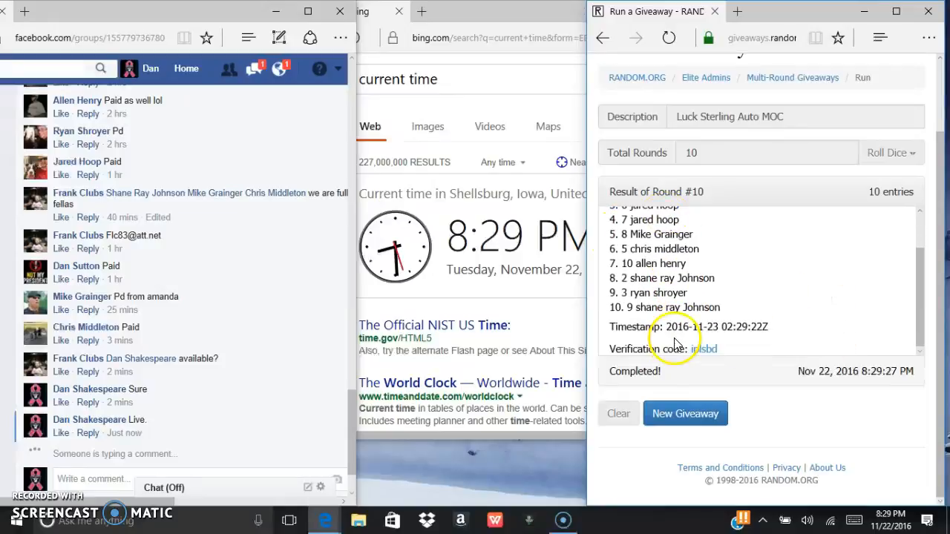
double_click(704, 347)
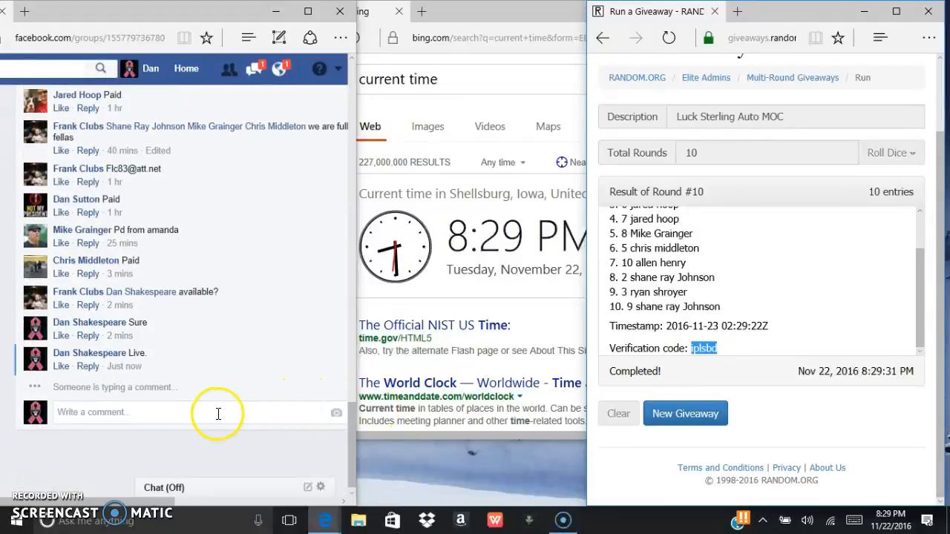
type("Done.")
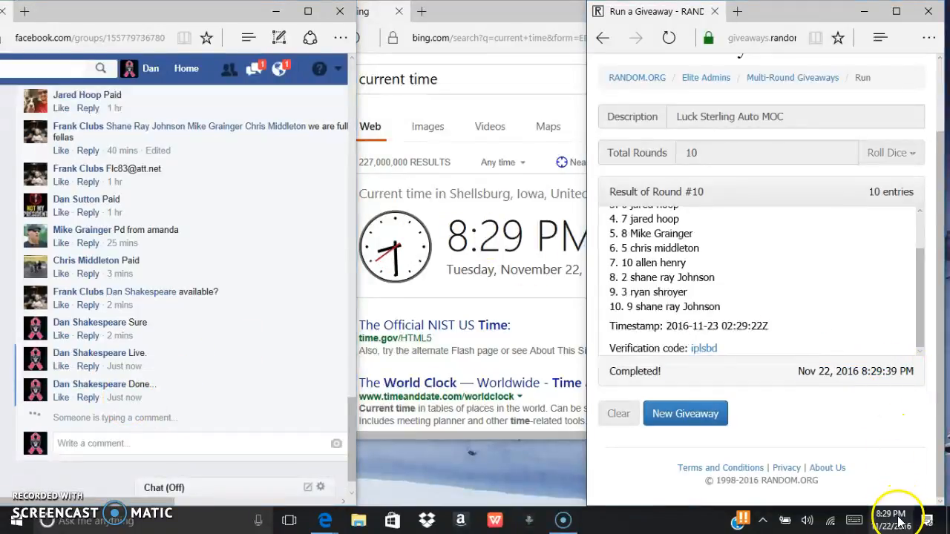
left_click(890, 514)
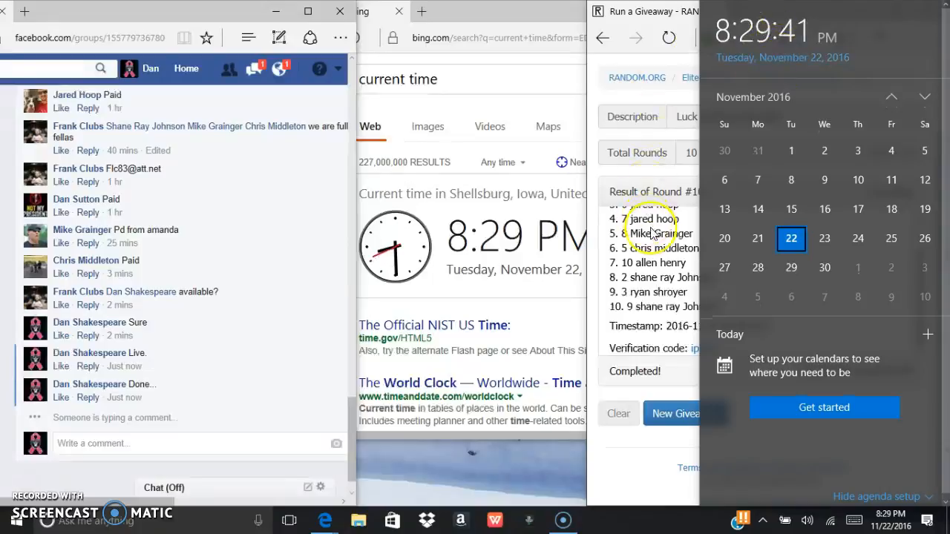